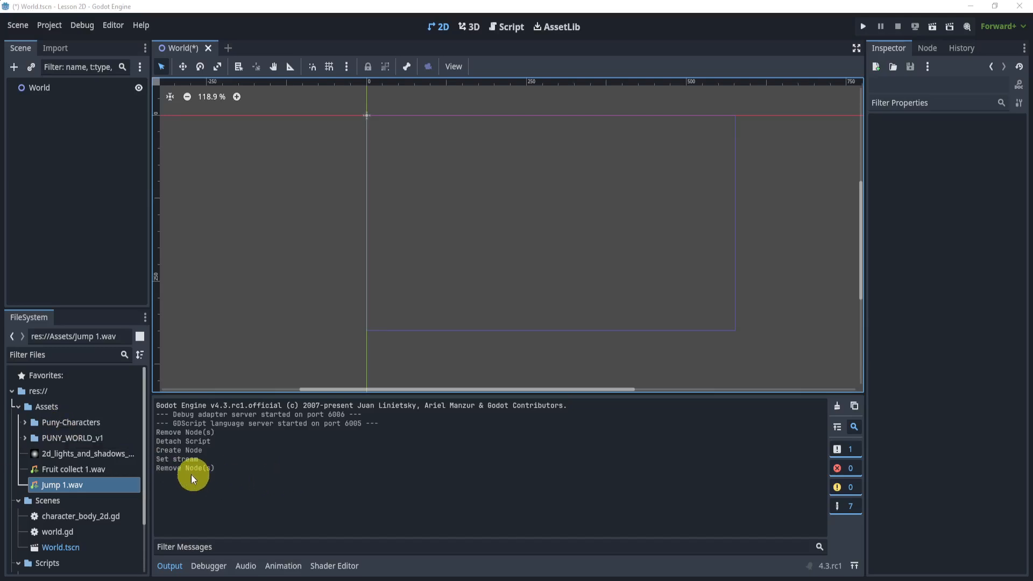
{"action": "mouse_move", "coordinate": [151, 478]}
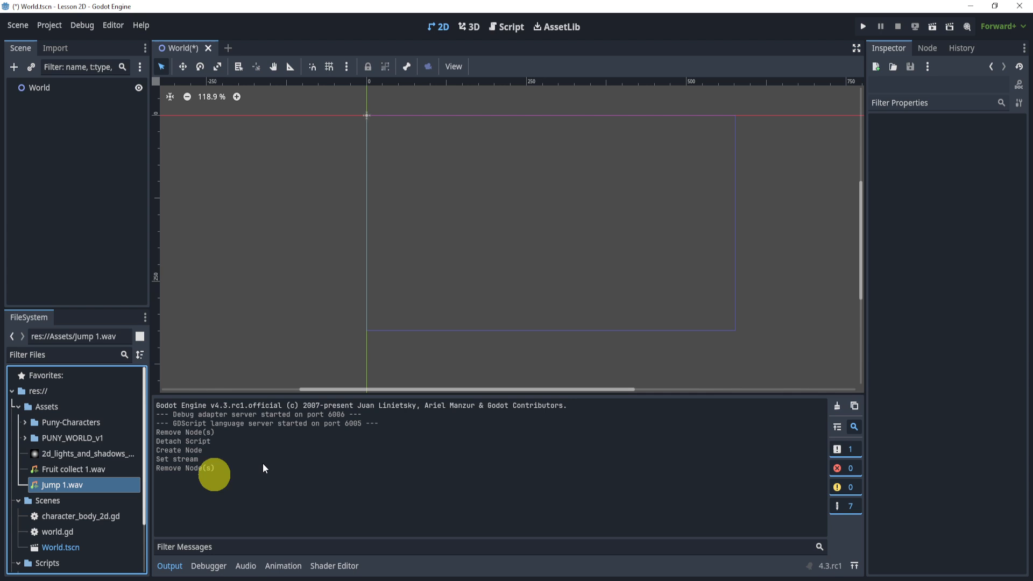
- Check the Fruit collect 1.wav and Jump 1.wav assets, then select the World root node
{"action": "left_click", "coordinate": [64, 469]}
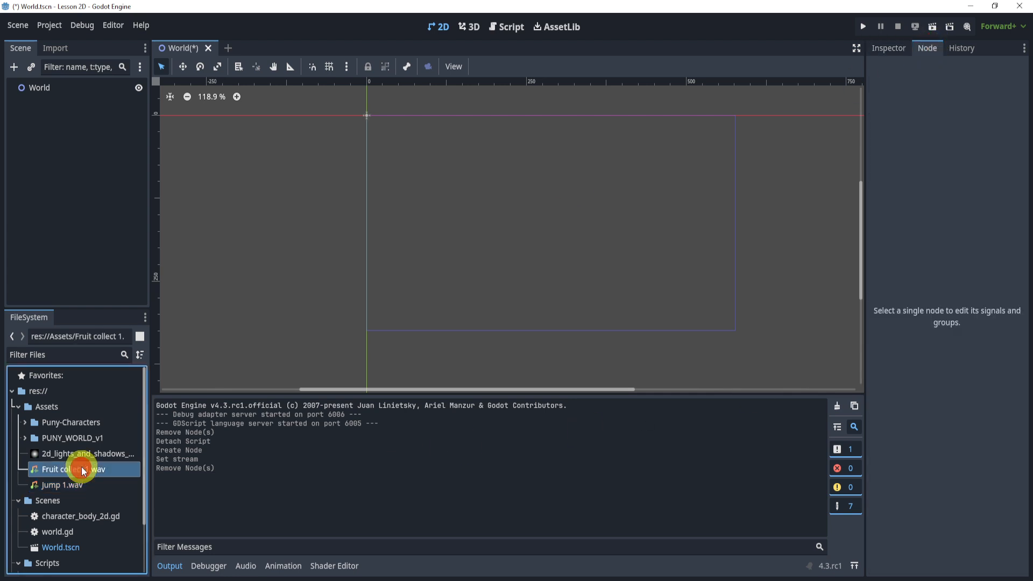
{"action": "left_click", "coordinate": [59, 484]}
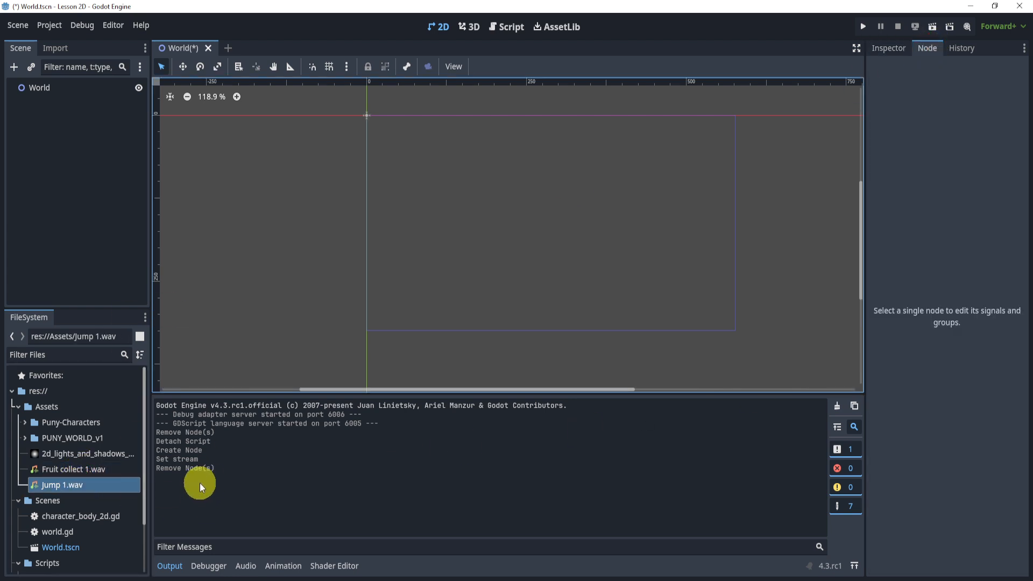
{"action": "mouse_move", "coordinate": [91, 469]}
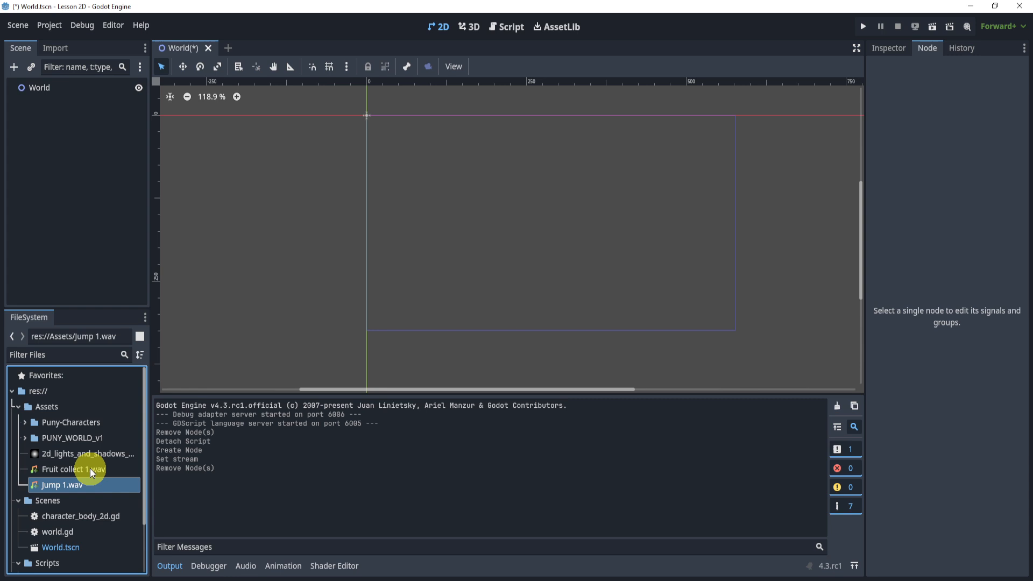
{"action": "left_click", "coordinate": [64, 469]}
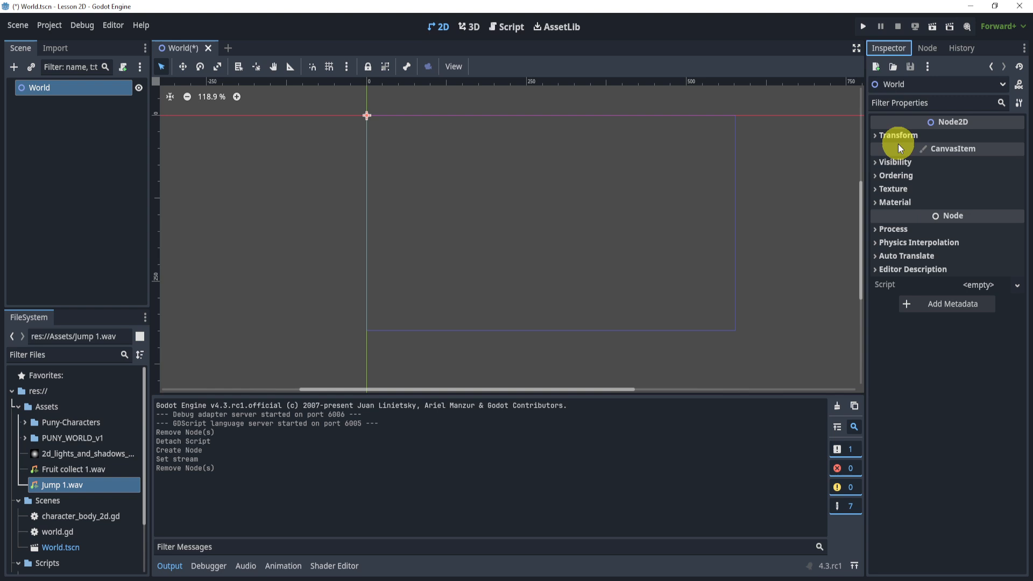
- Add an AudioStreamPlayer child node under World
{"action": "left_click", "coordinate": [11, 67]}
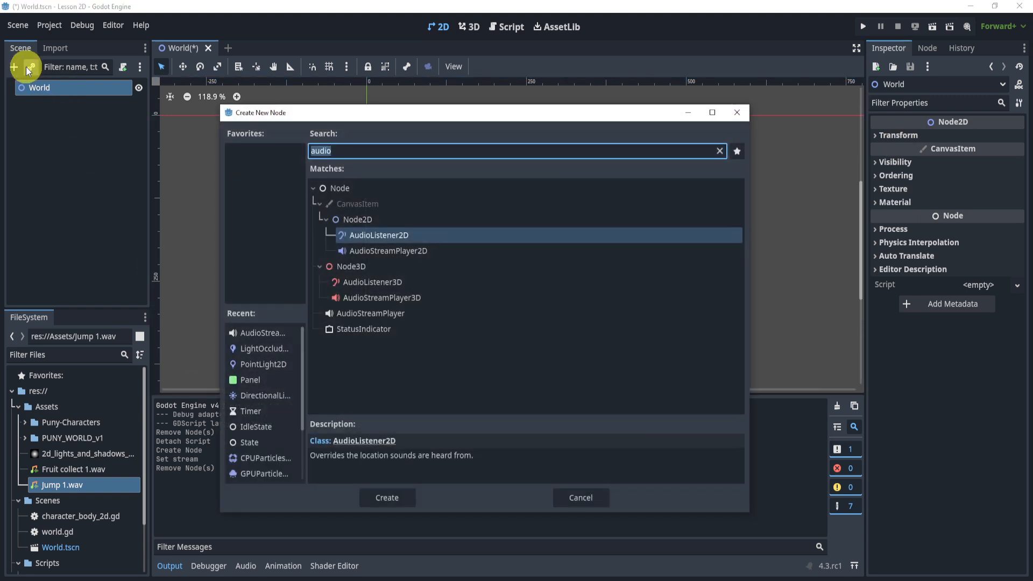
{"action": "left_click", "coordinate": [370, 313]}
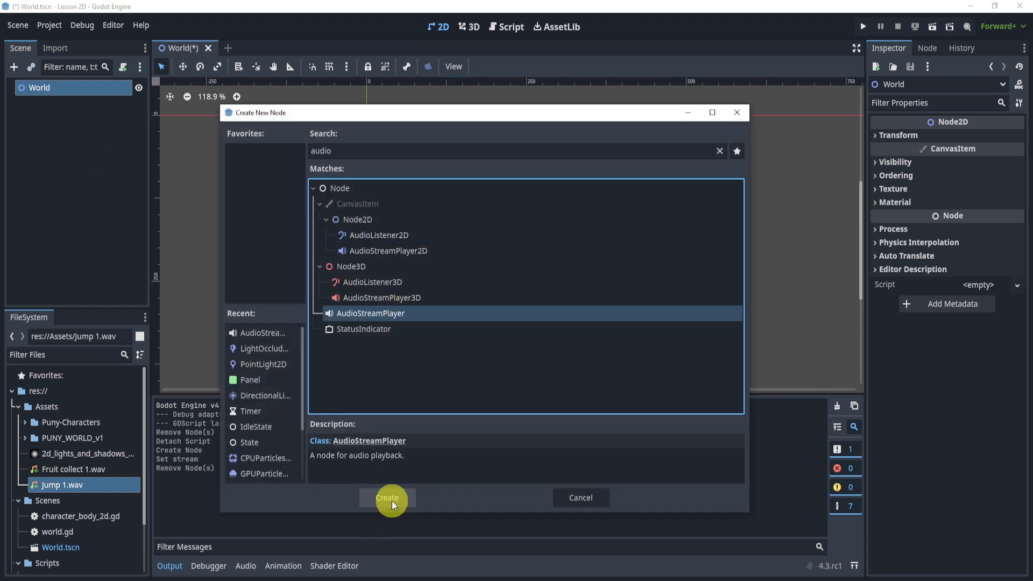
{"action": "left_click", "coordinate": [387, 499]}
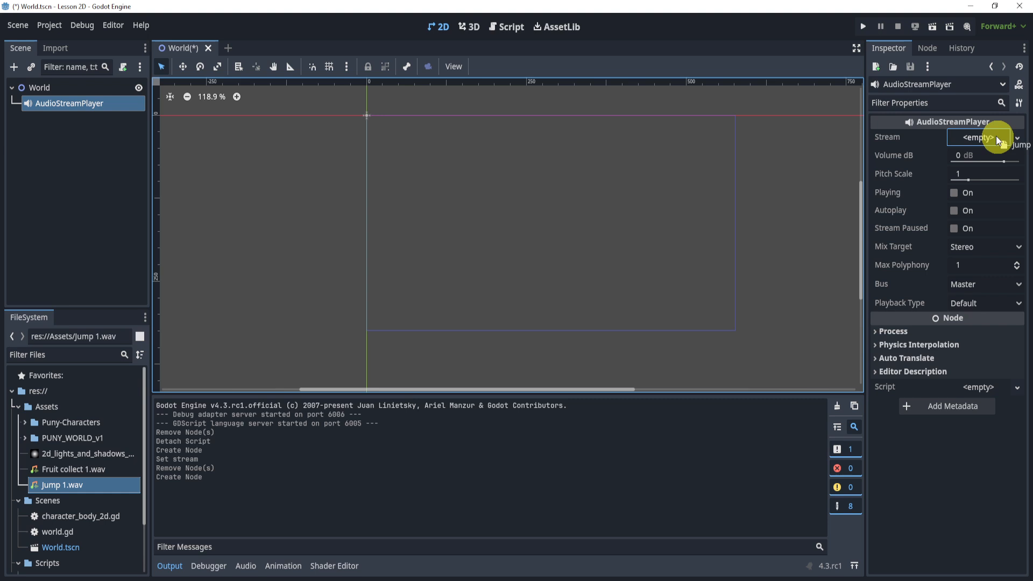
- Preview the Jump 1.wav stream by toggling Playing on and off
{"action": "left_click", "coordinate": [953, 209]}
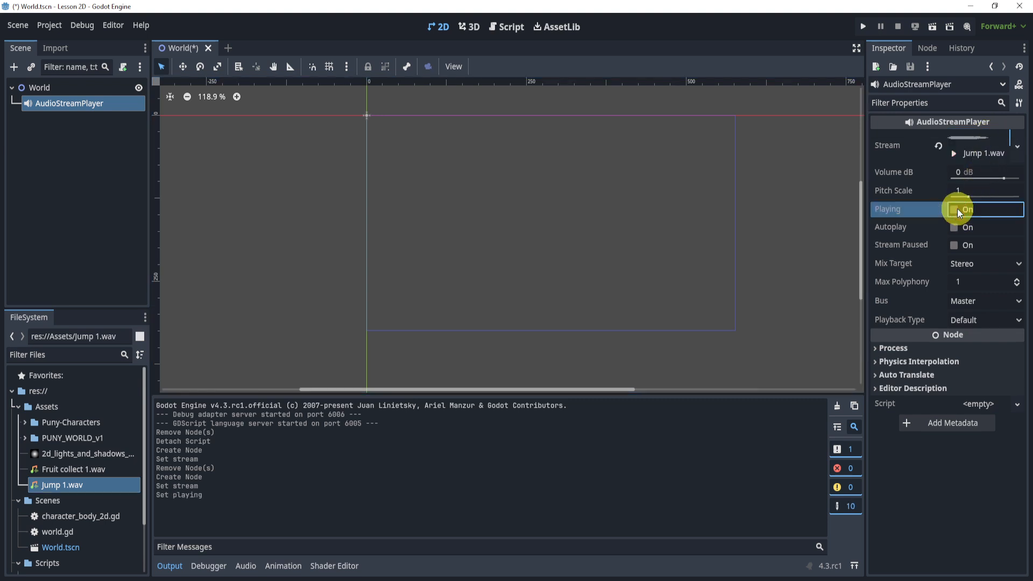
{"action": "left_click", "coordinate": [954, 208]}
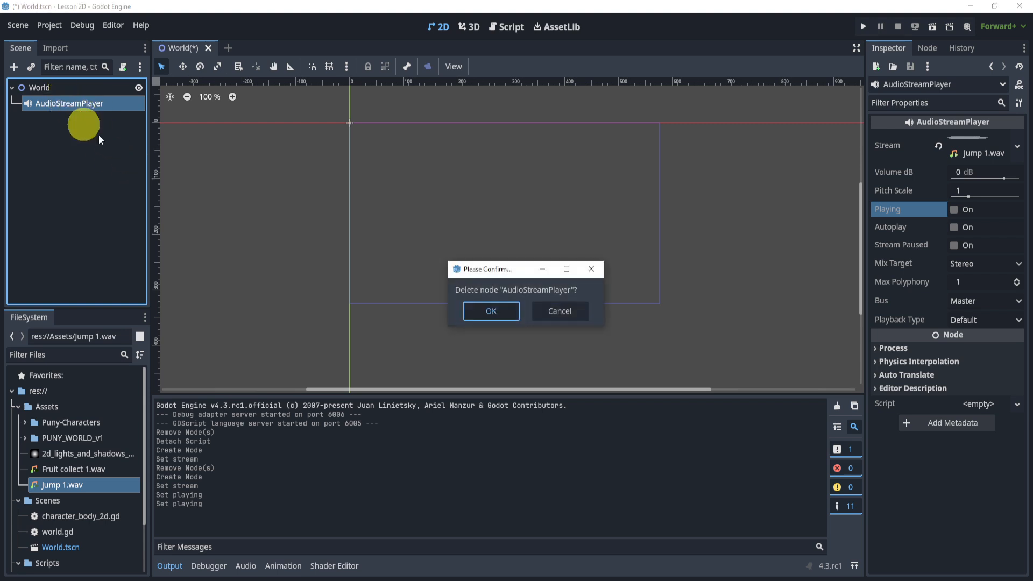
- Confirm deleting the AudioStreamPlayer node
{"action": "left_click", "coordinate": [490, 311]}
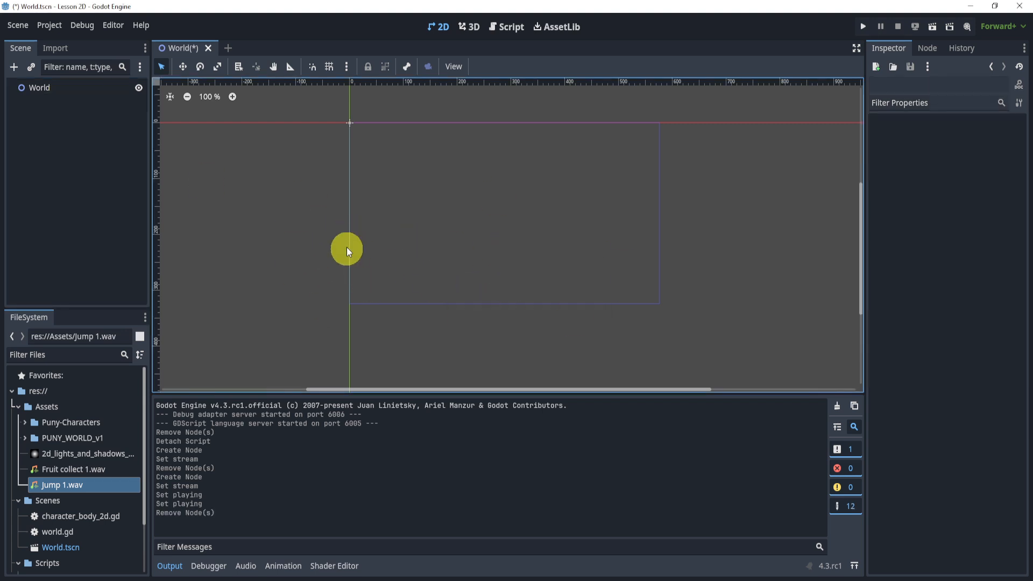
{"action": "left_click_drag", "start_coordinate": [348, 250], "coordinate": [288, 161]}
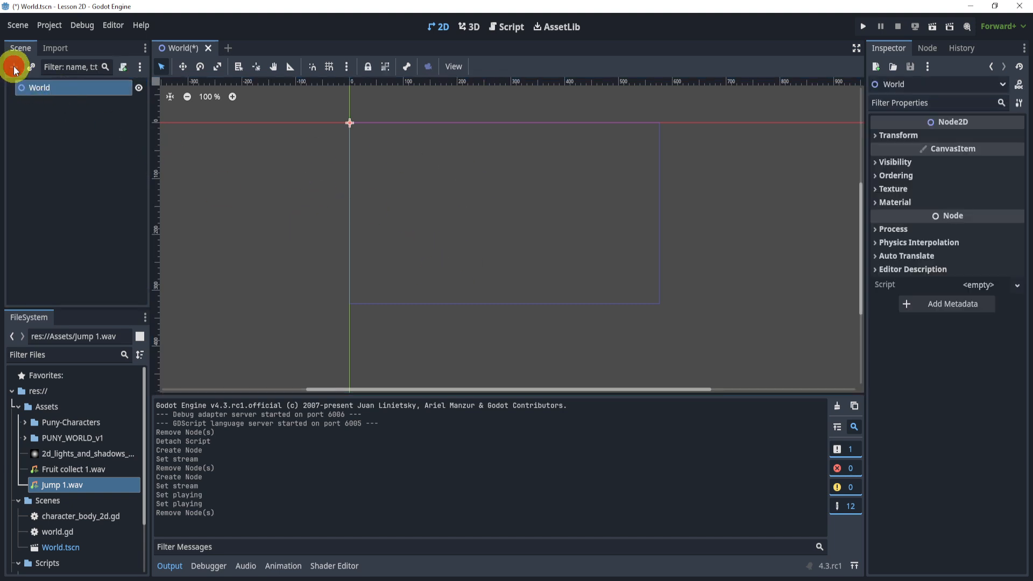
- Add an AudioStreamPlayer2D under World and move it to about (286, 149)
{"action": "left_click", "coordinate": [11, 66]}
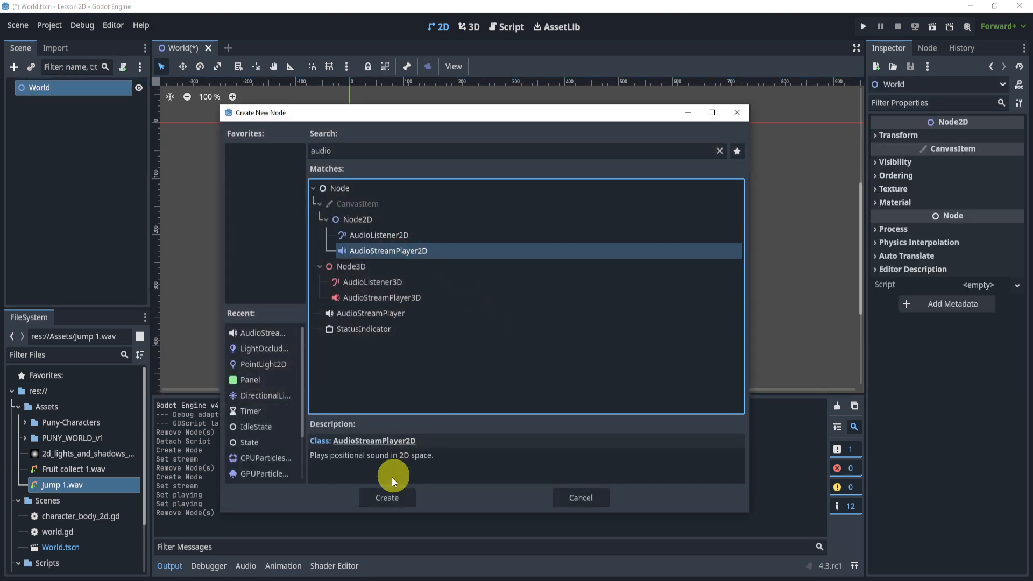
{"action": "left_click", "coordinate": [387, 497]}
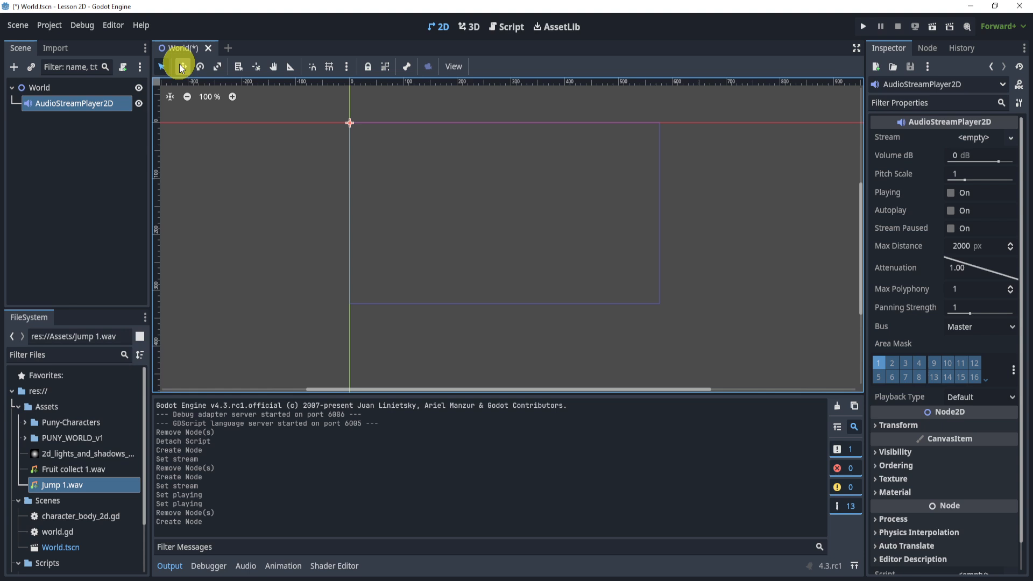
{"action": "left_click_drag", "start_coordinate": [348, 123], "coordinate": [518, 211]}
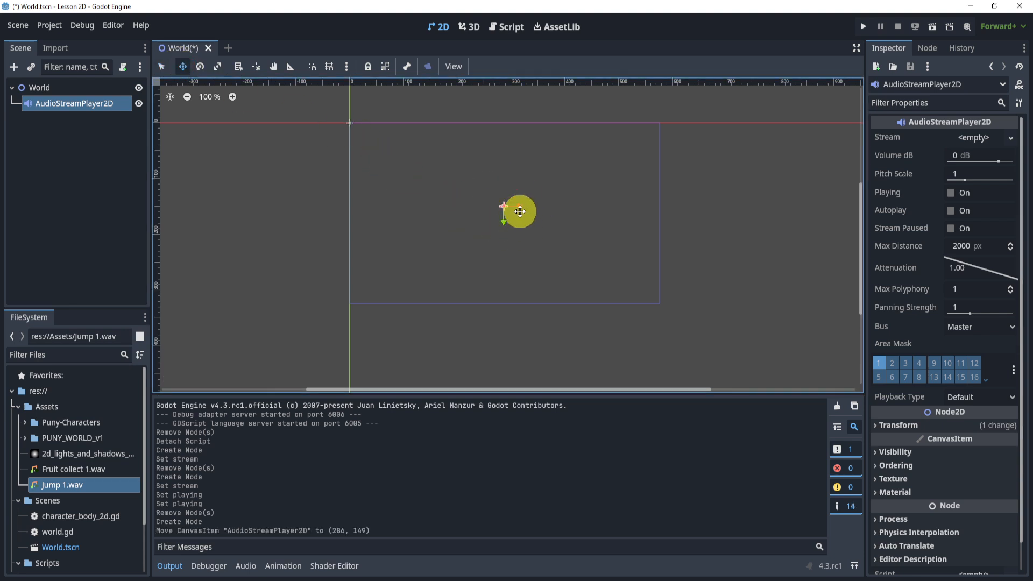
- Assign Jump 1.wav as the AudioStreamPlayer2D stream and test-run the scene
{"action": "left_click", "coordinate": [979, 137]}
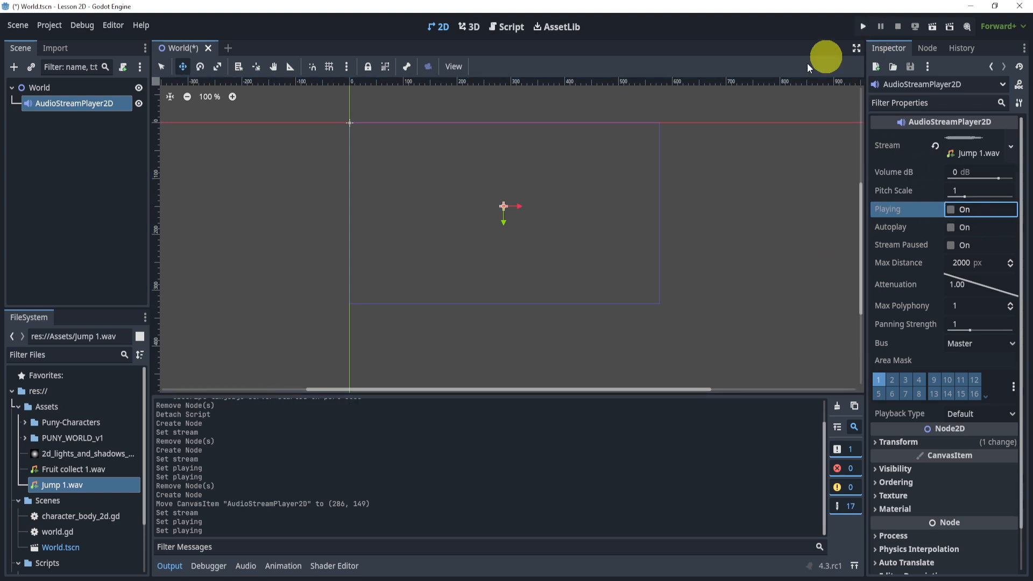
{"action": "left_click", "coordinate": [951, 227]}
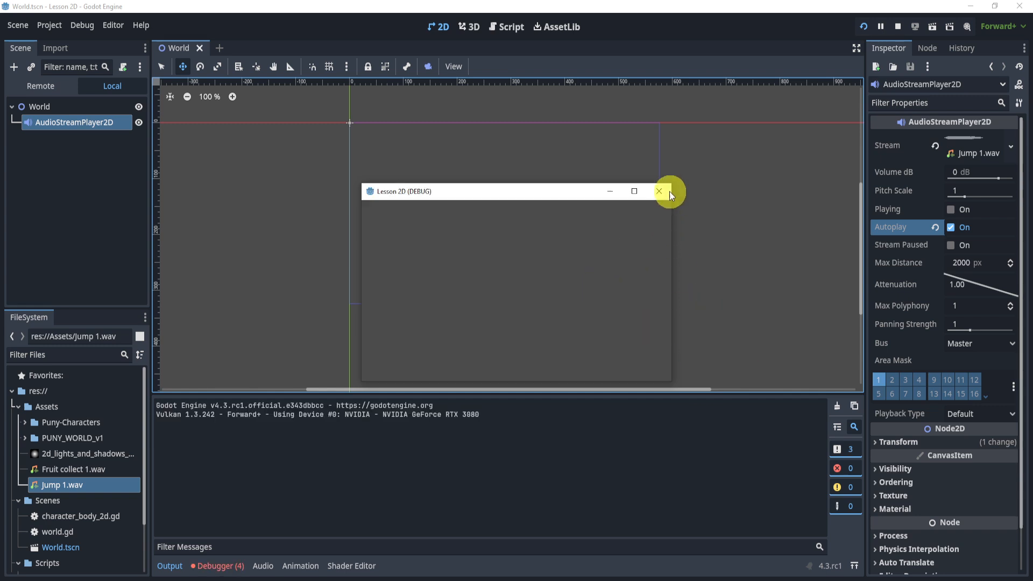
{"action": "left_click", "coordinate": [659, 192]}
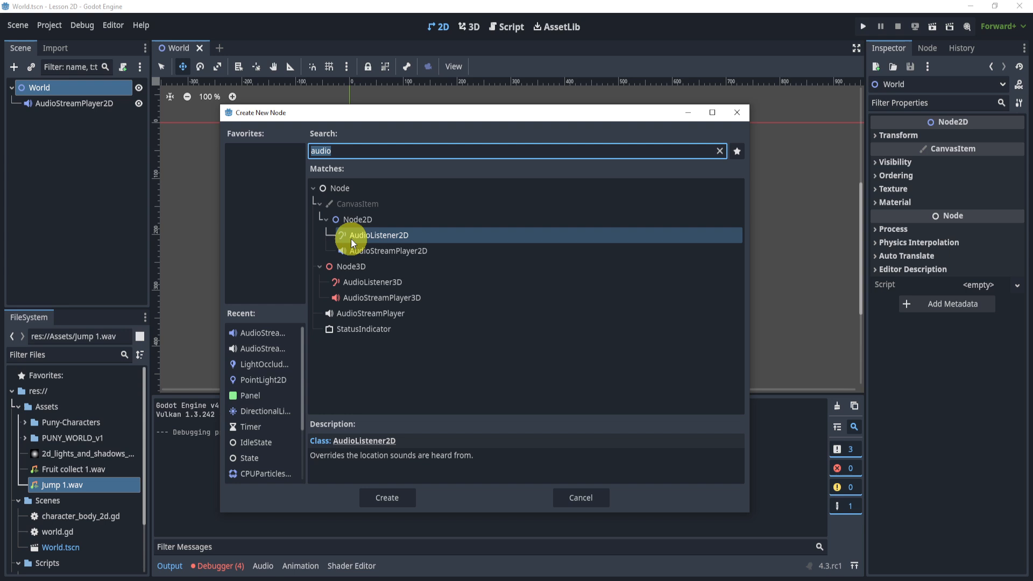
- Create an AudioListener2D under World and run the scene to test it
{"action": "left_click", "coordinate": [387, 497]}
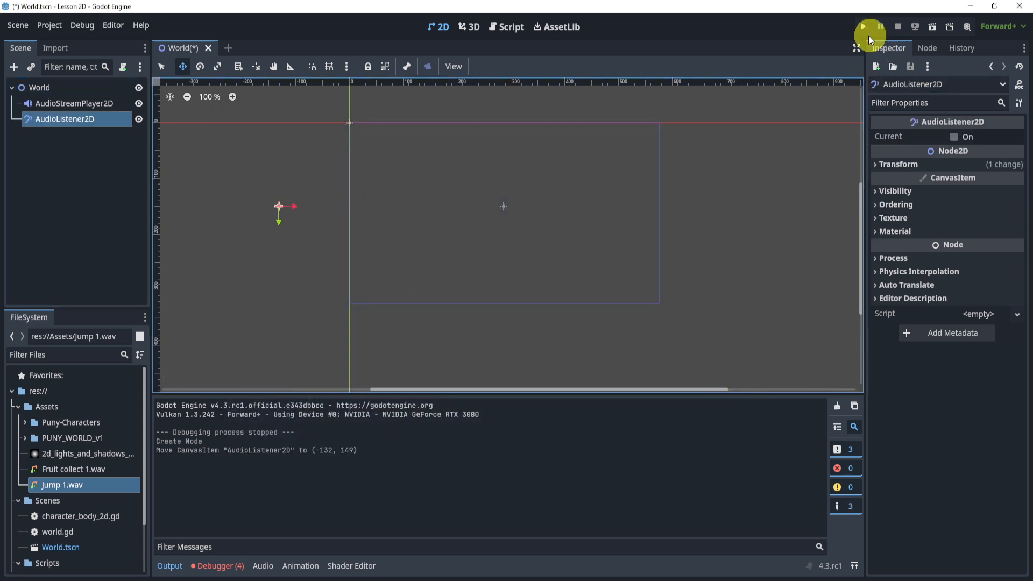
{"action": "left_click", "coordinate": [862, 26]}
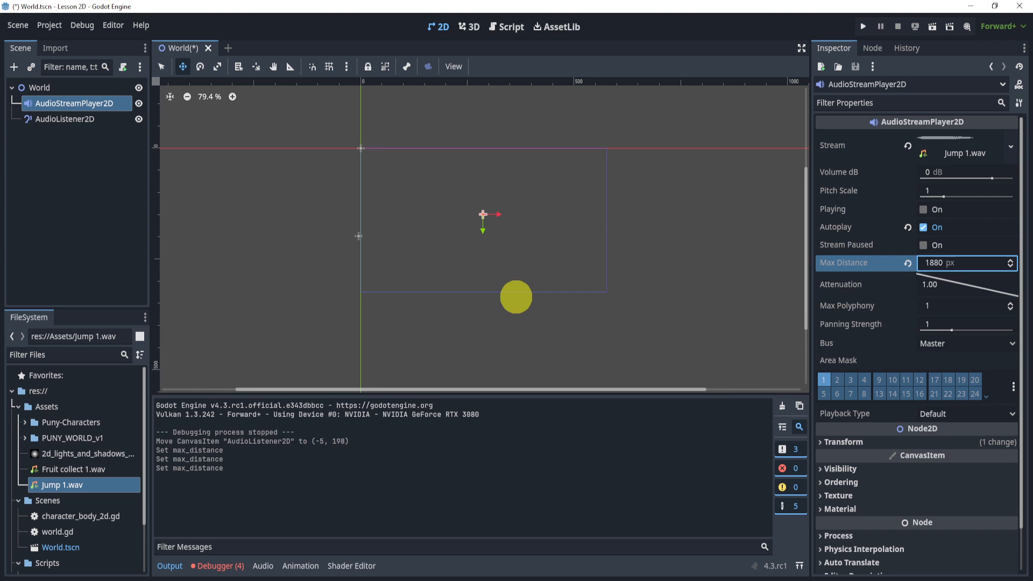
- Move the player right to (443, 186) and reveal its Transform values
{"action": "left_click_drag", "start_coordinate": [483, 213], "coordinate": [562, 242]}
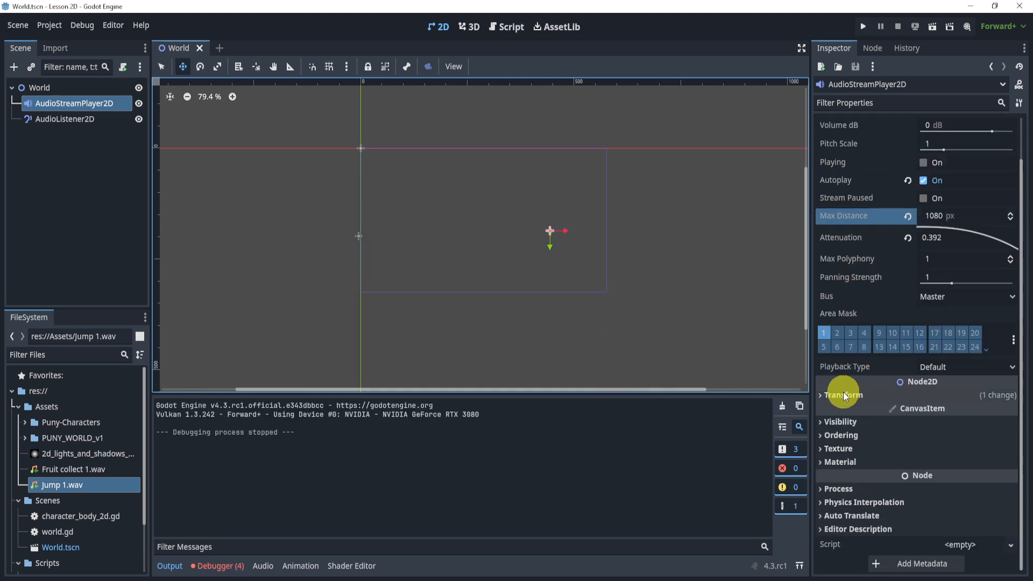
{"action": "left_click", "coordinate": [843, 394]}
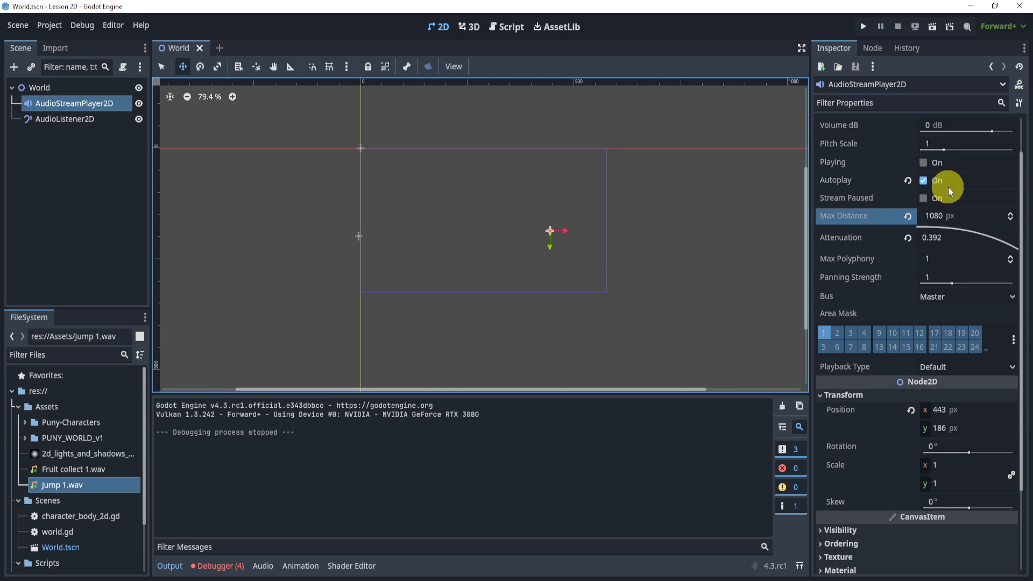